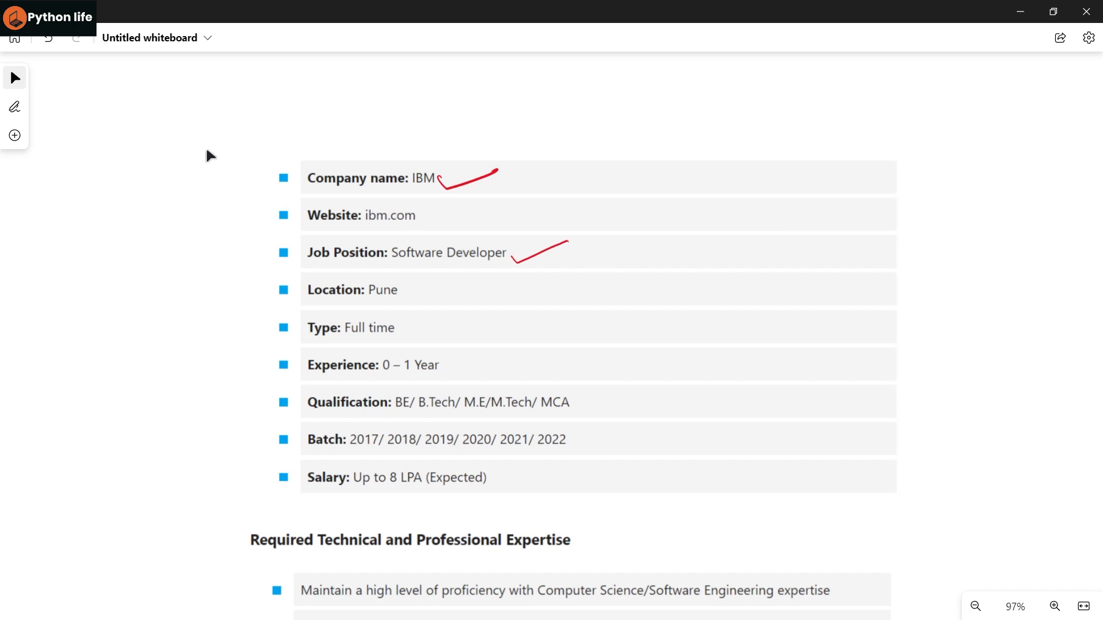
# Draw red ticks, underlines, slashes and a looping arrow over the IBM listing details
pyautogui.click(13, 106)
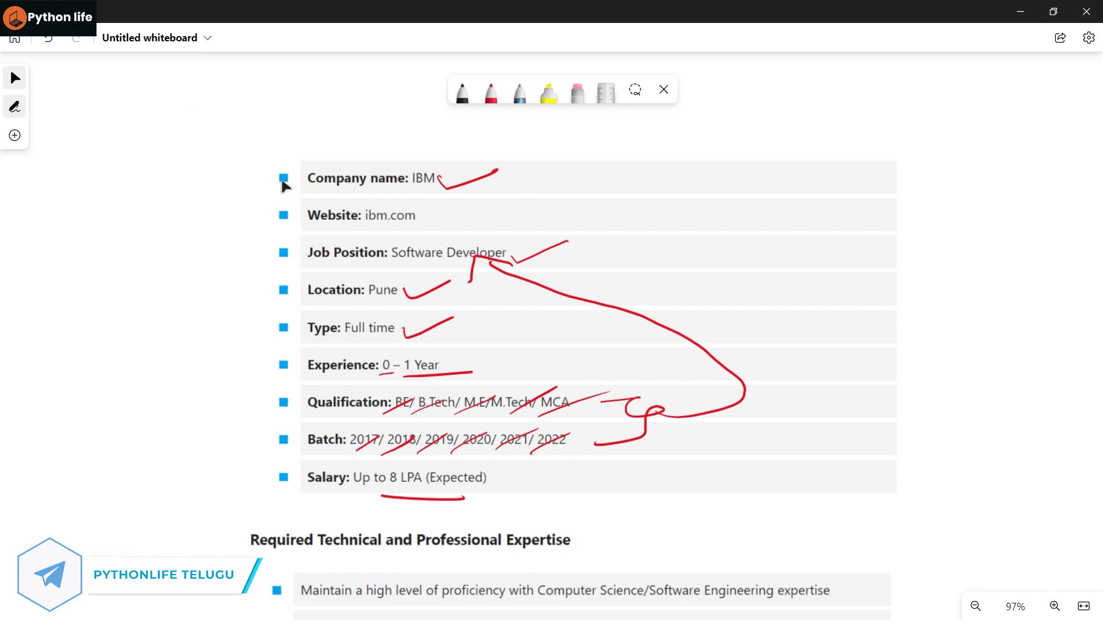
# Scroll down past the IBM requirements to bring the LG listing into view
pyautogui.scroll(-3)
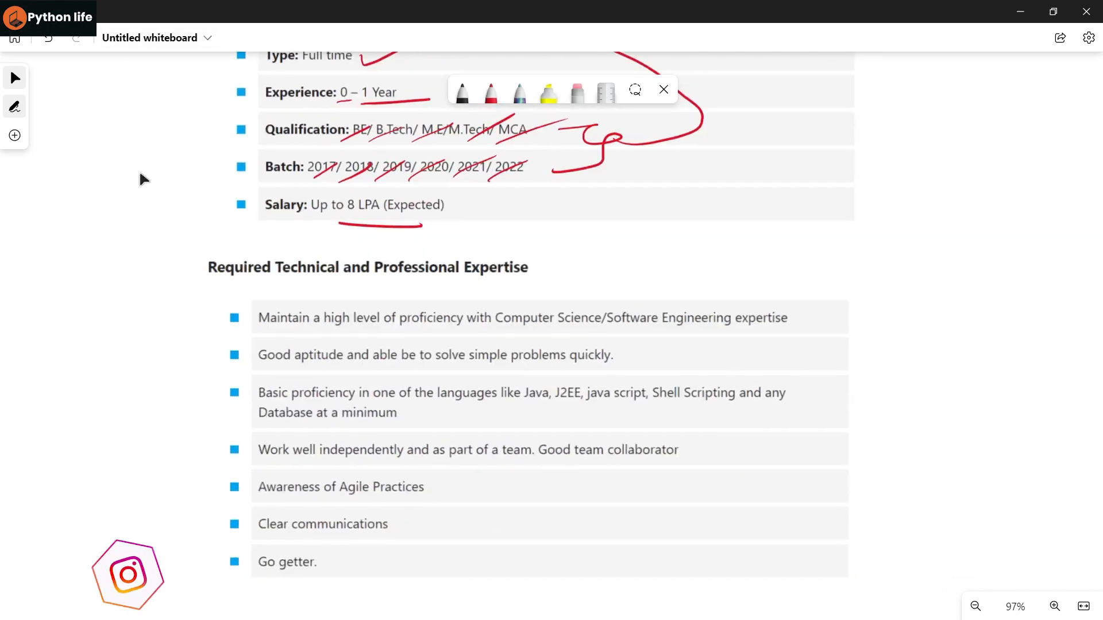
pyautogui.scroll(-3)
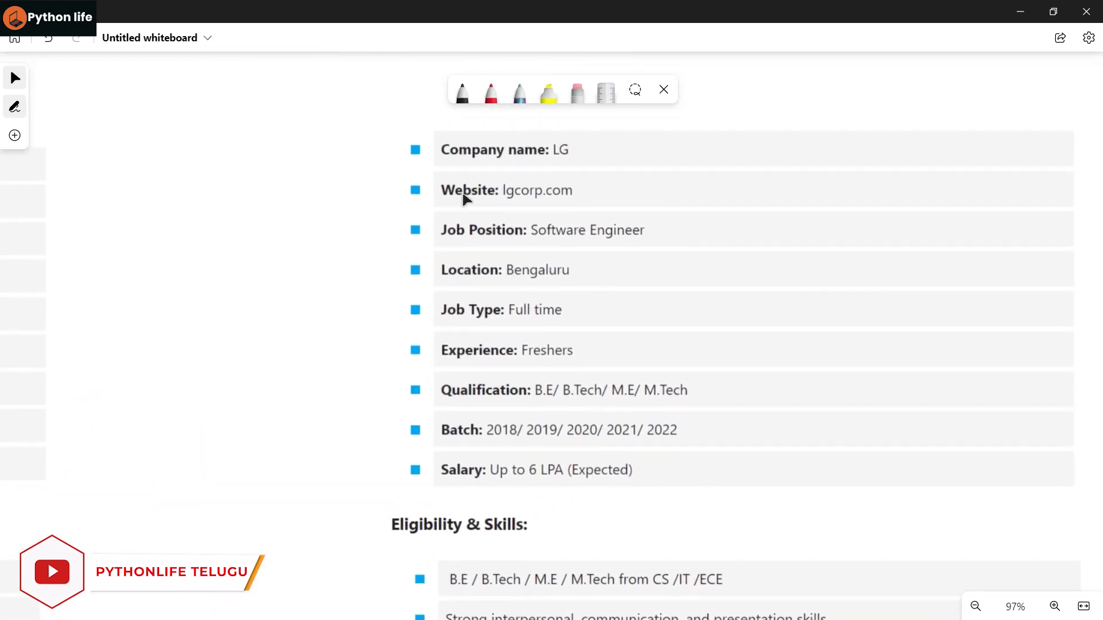
# Draw red ticks, slashes over Qualification and Batch, and a looping arrow on the LG listing
pyautogui.click(662, 90)
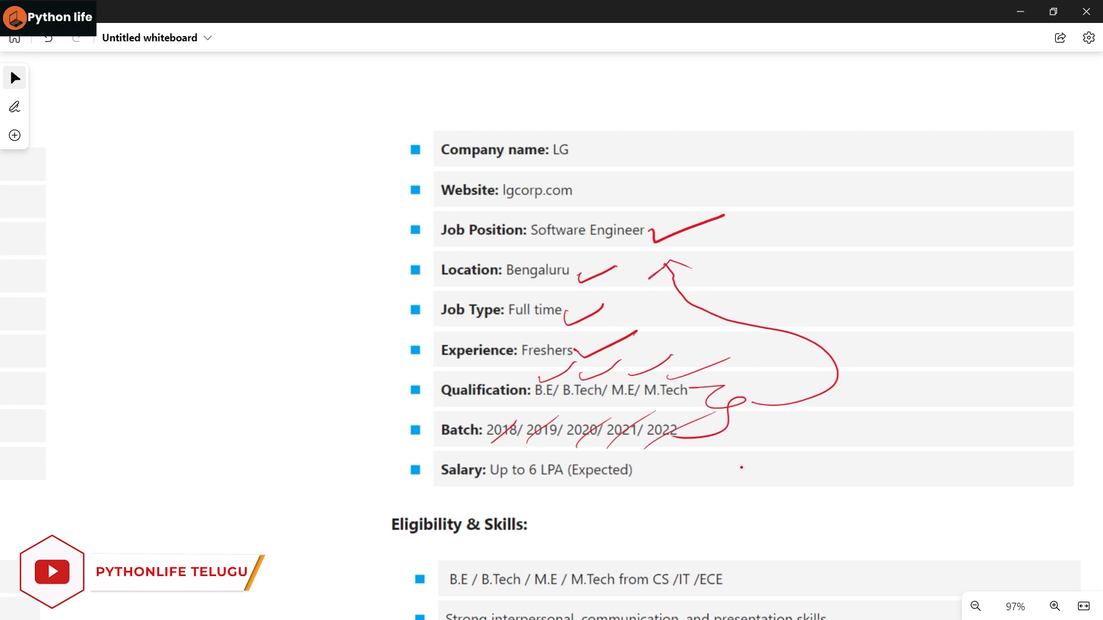
pyautogui.scroll(-3)
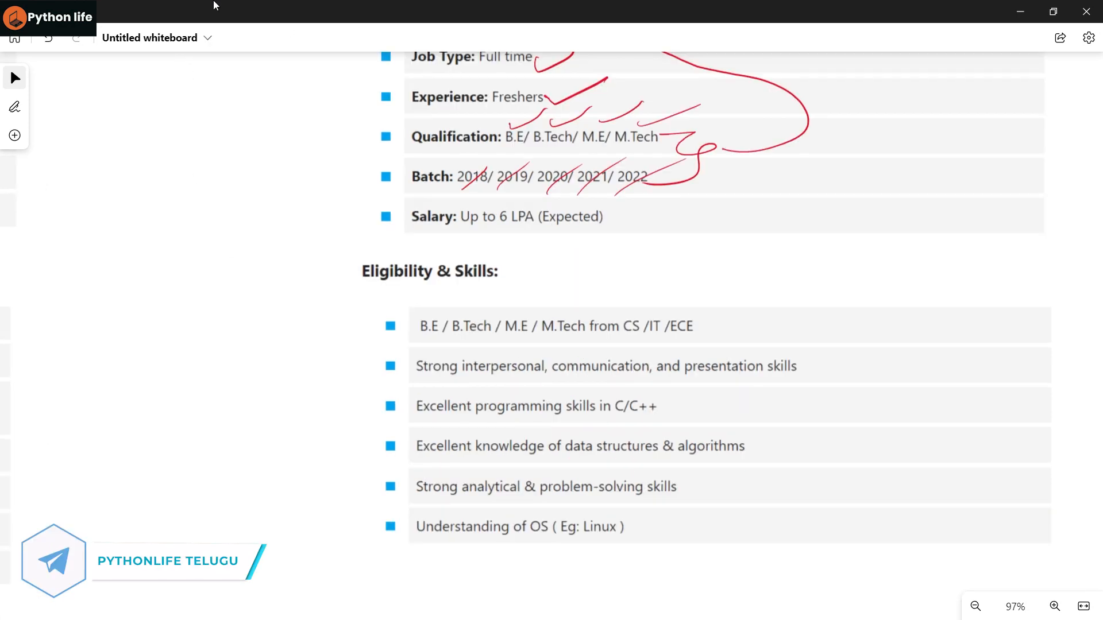
# Scroll to LG Eligibility & Skills and add red strokes and arrows beside the skill items
pyautogui.scroll(-3)
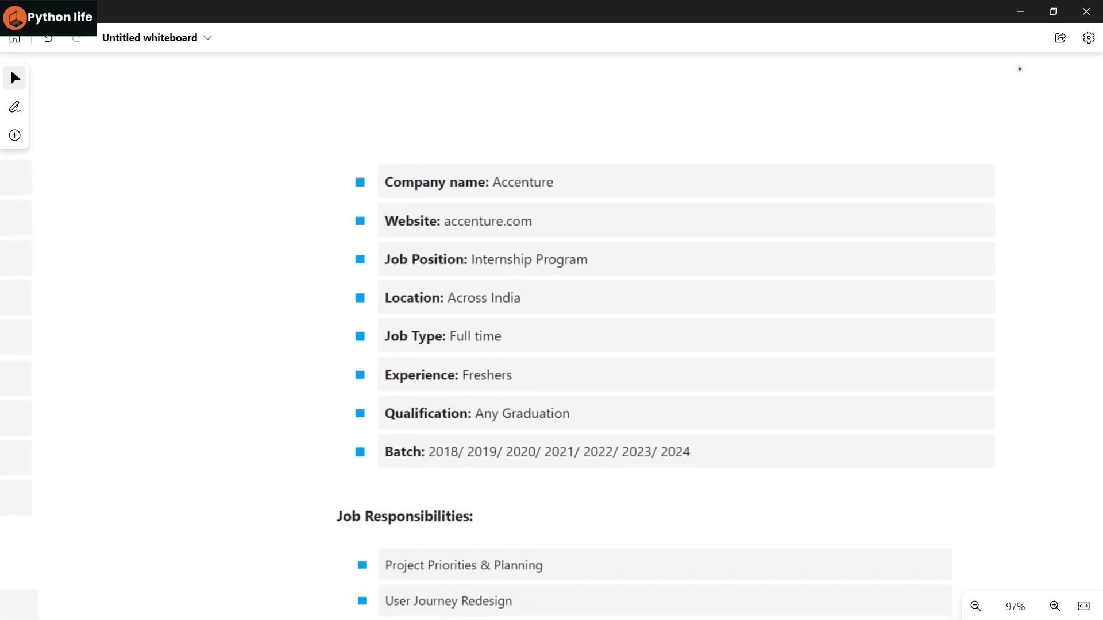
pyautogui.moveTo(600, 261)
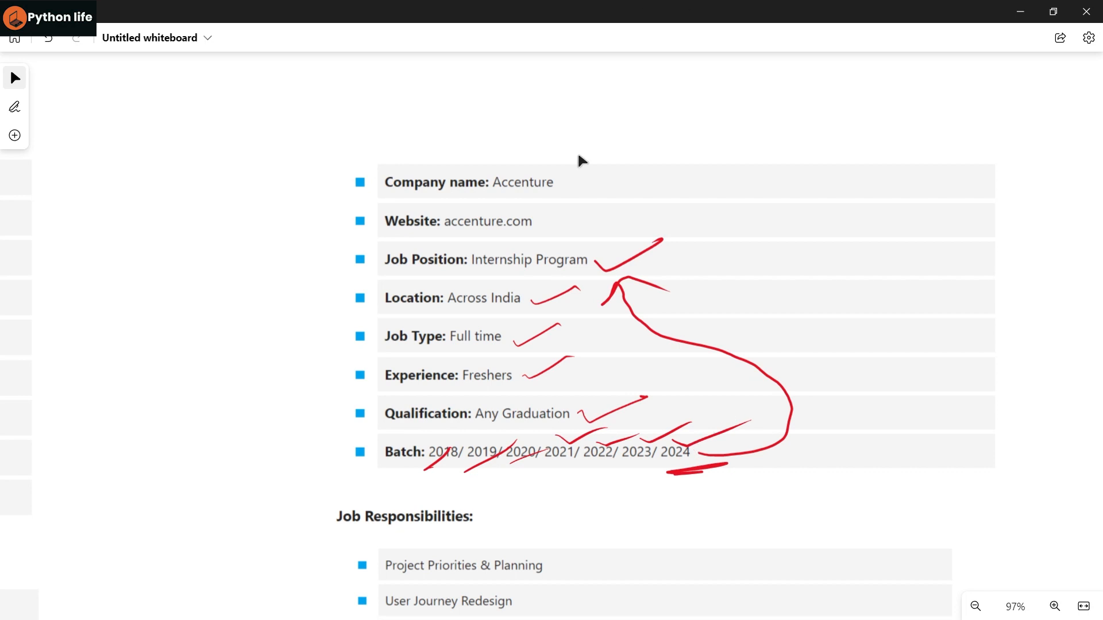
pyautogui.moveTo(292, 295)
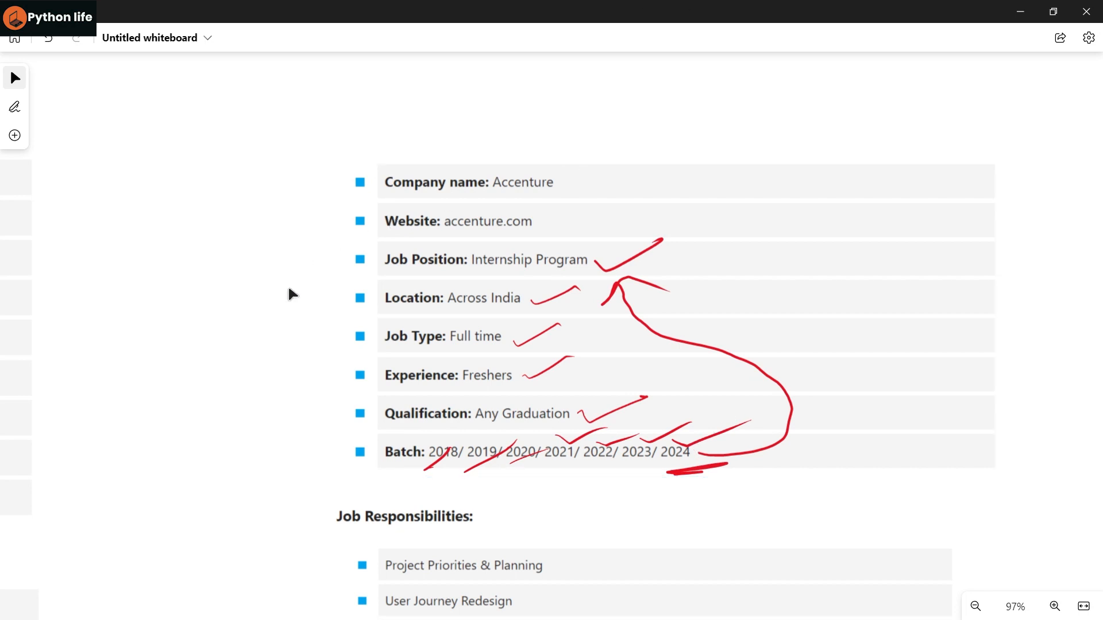
# Mark Accenture responsibilities in red and handwrite 'Python life' and 'Full Stack Python'
pyautogui.scroll(-3)
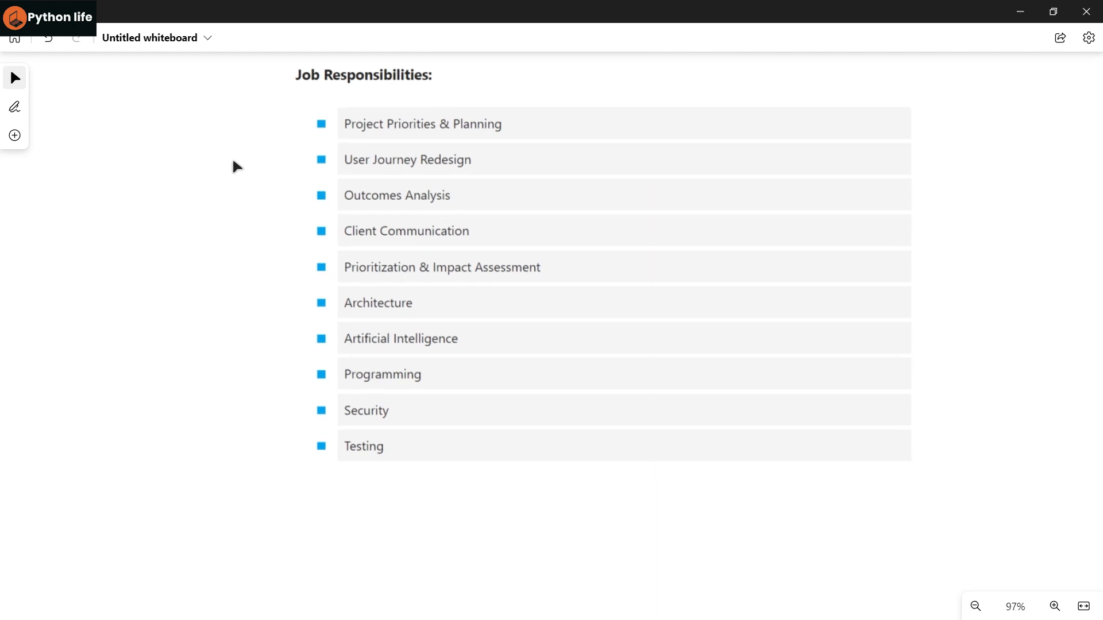
pyautogui.scroll(-3)
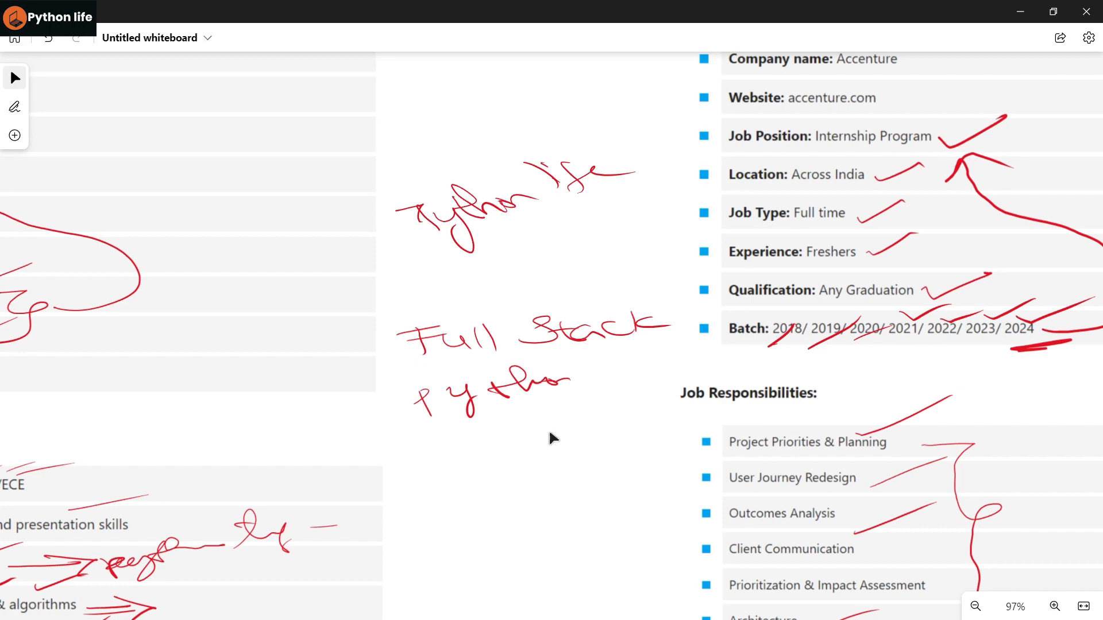
pyautogui.scroll(3)
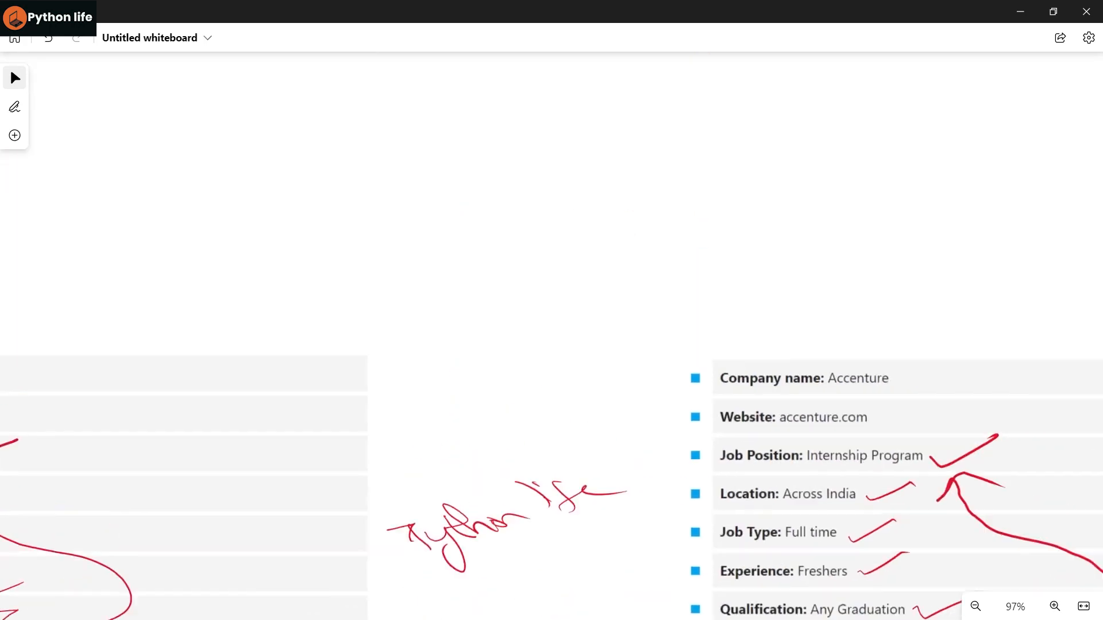
pyautogui.scroll(-3)
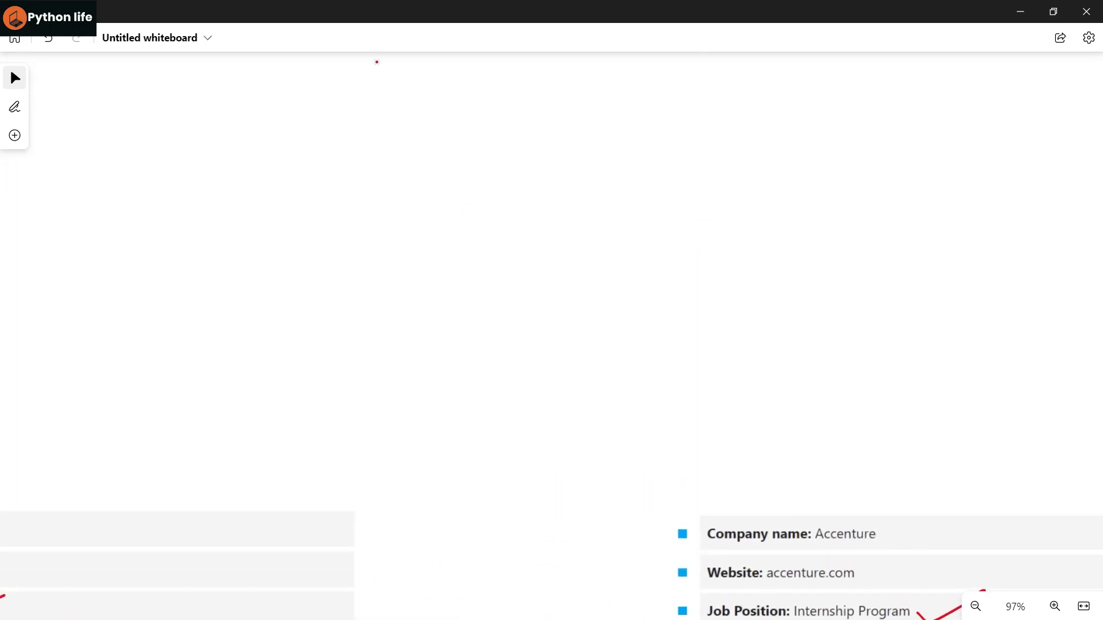